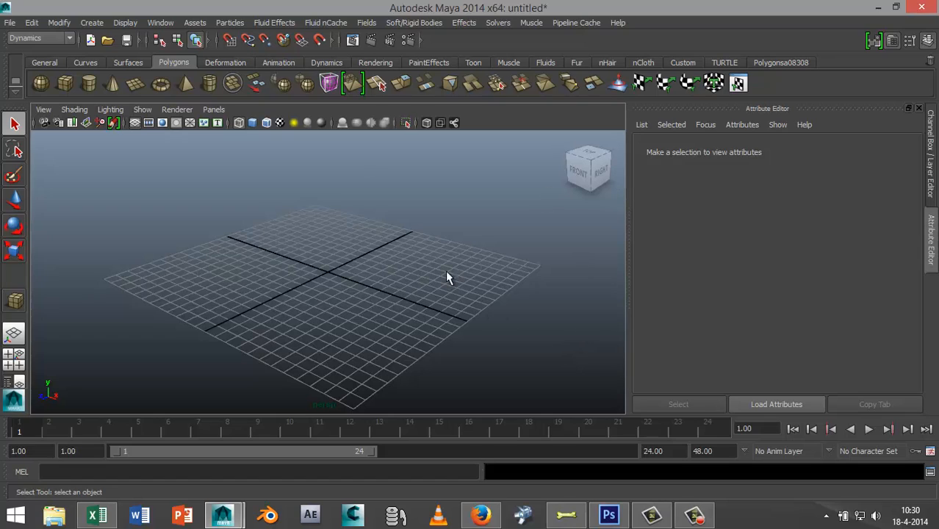
Step: Browse the Fluid Effects menu to reach the Ocean creation commands
{"action": "left_click", "coordinate": [40, 37]}
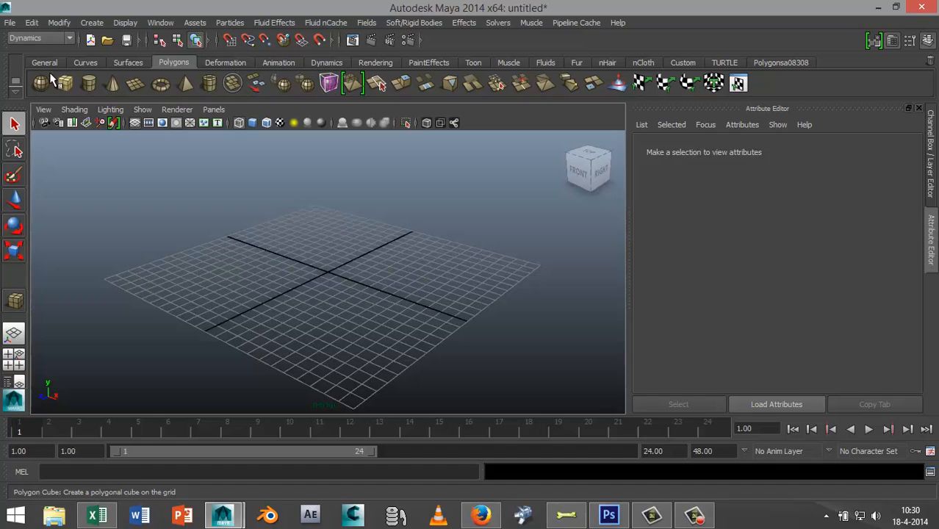
{"action": "mouse_move", "coordinate": [461, 63]}
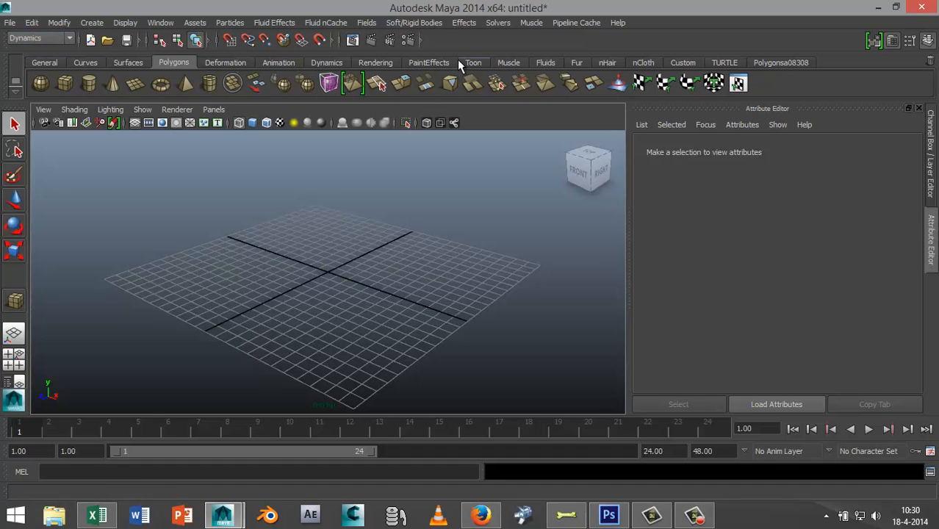
{"action": "left_click", "coordinate": [274, 22]}
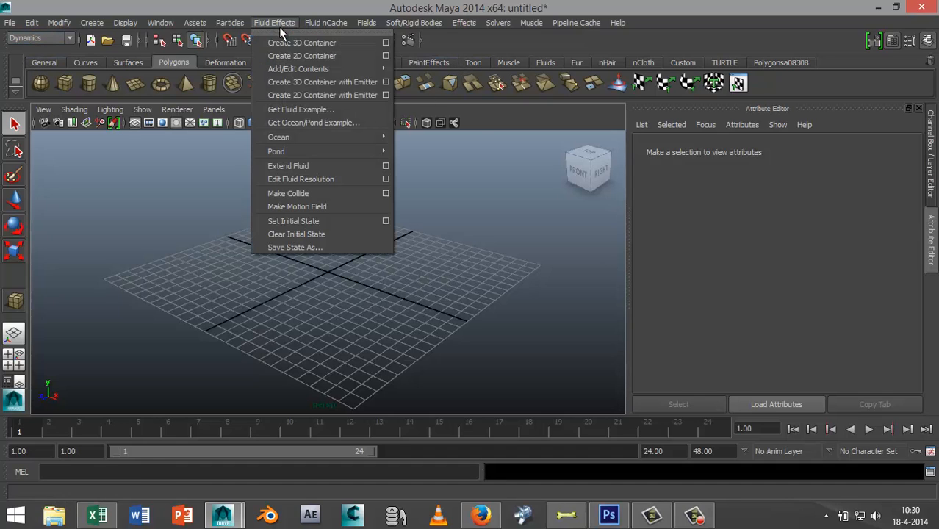
{"action": "mouse_move", "coordinate": [279, 137]}
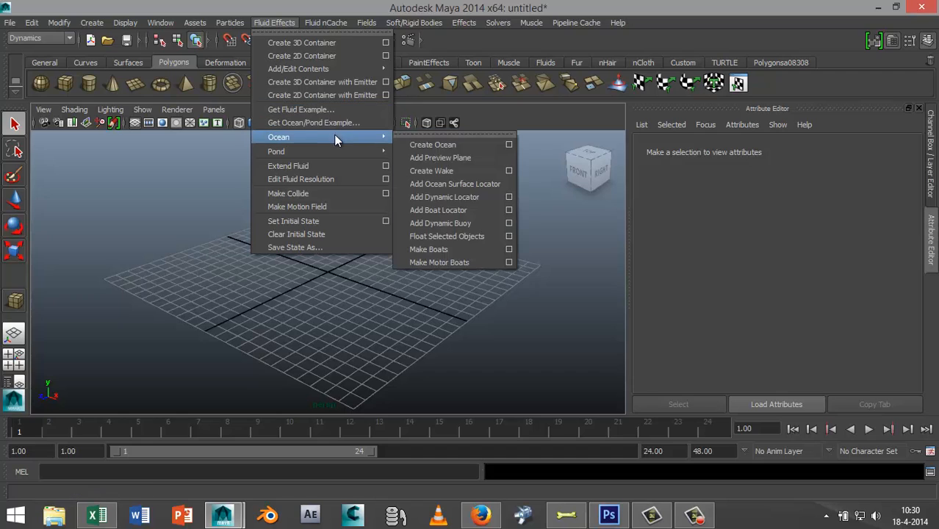
{"action": "mouse_move", "coordinate": [433, 144]}
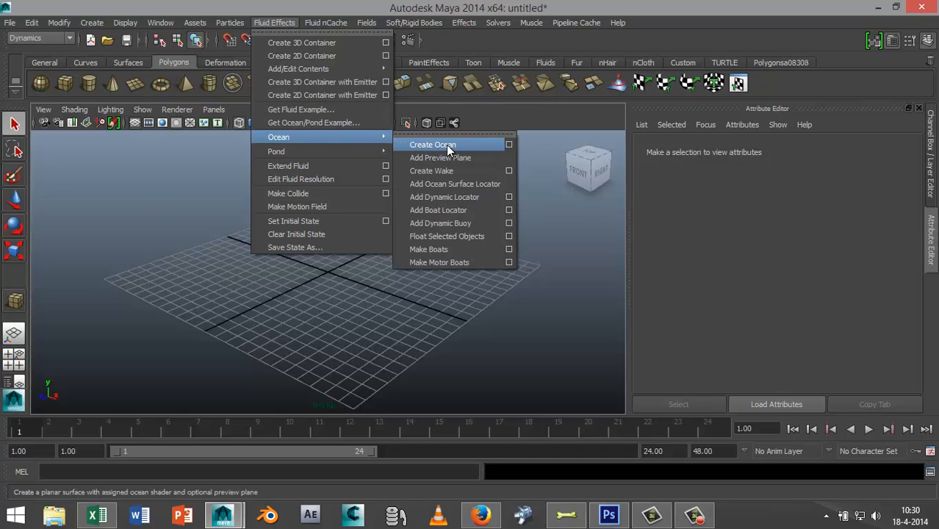
Step: Create an ocean, select its preview plane, and display it shaded
{"action": "left_click", "coordinate": [432, 144]}
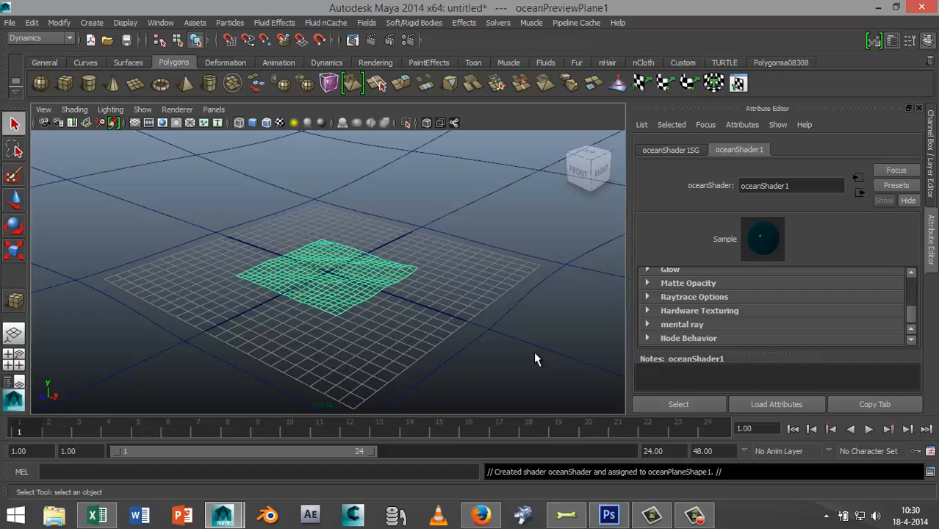
{"action": "left_click", "coordinate": [415, 312]}
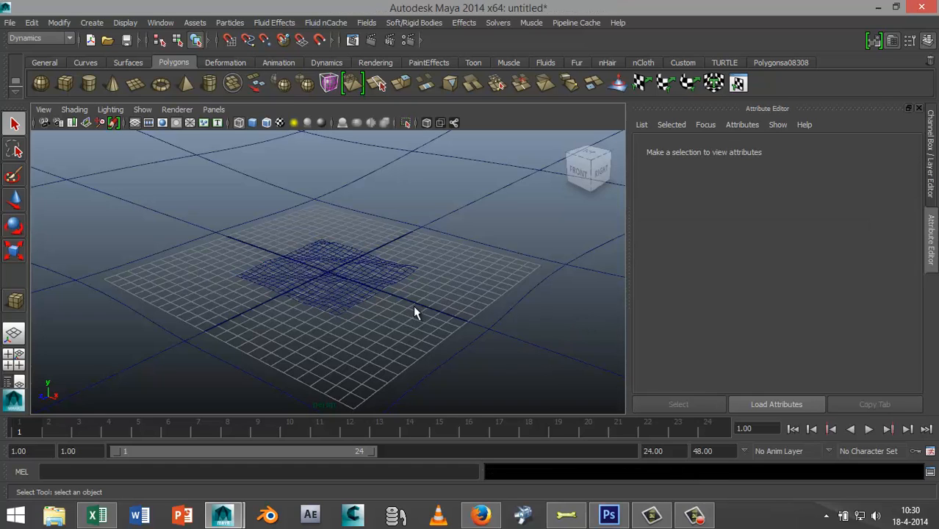
{"action": "left_click", "coordinate": [331, 276]}
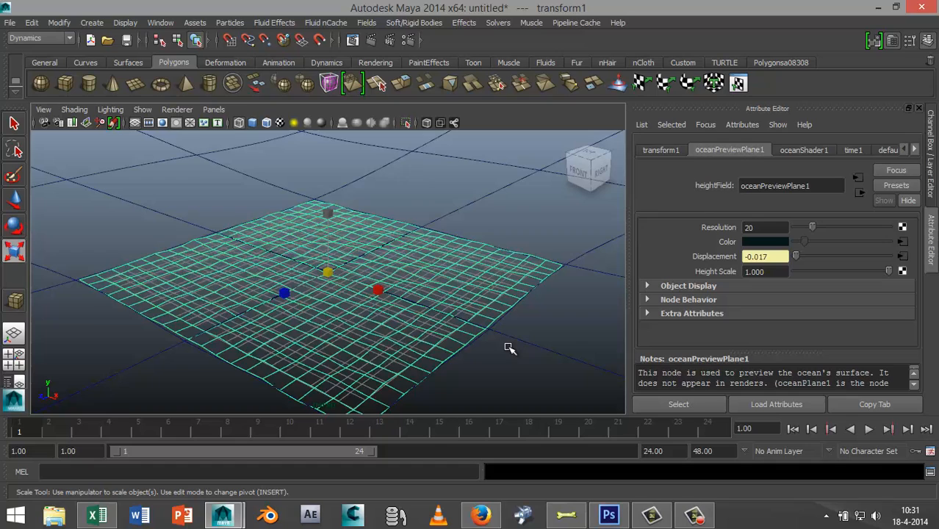
{"action": "key", "text": "5"}
{"action": "type", "text": "200"}
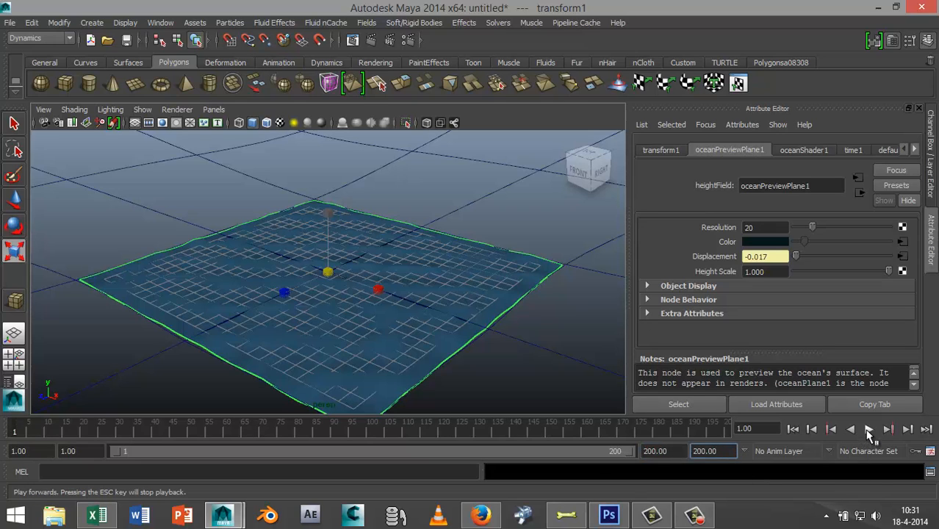
Step: Play the ocean animation to watch the waves move, then stop playback
{"action": "left_click", "coordinate": [868, 429]}
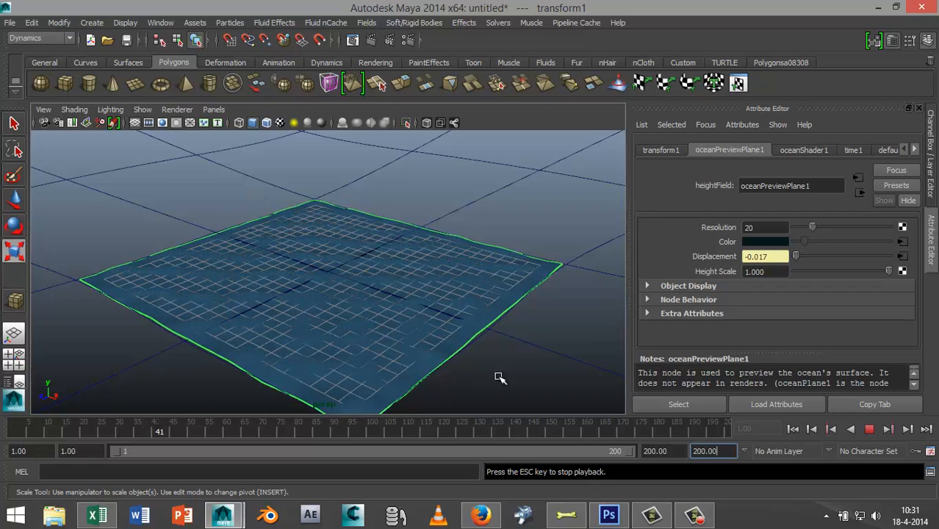
{"action": "left_click", "coordinate": [870, 429]}
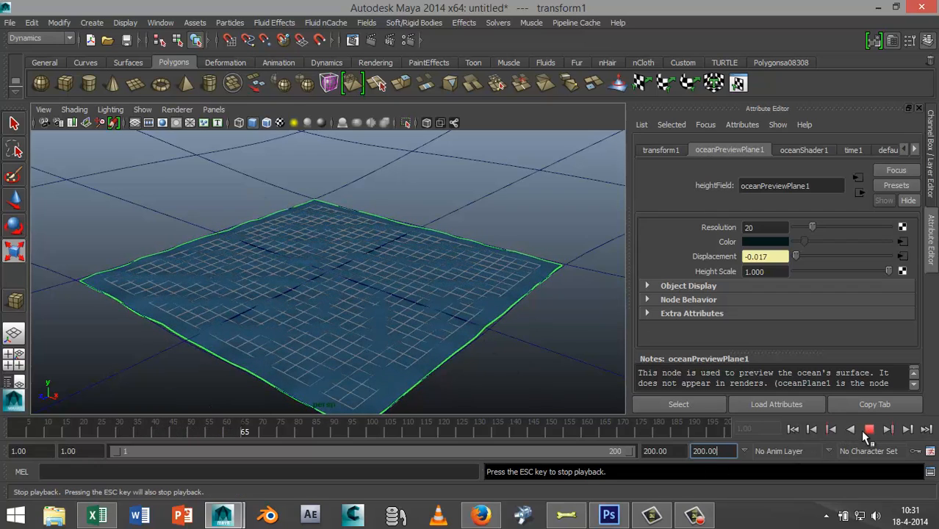
{"action": "left_click", "coordinate": [870, 429]}
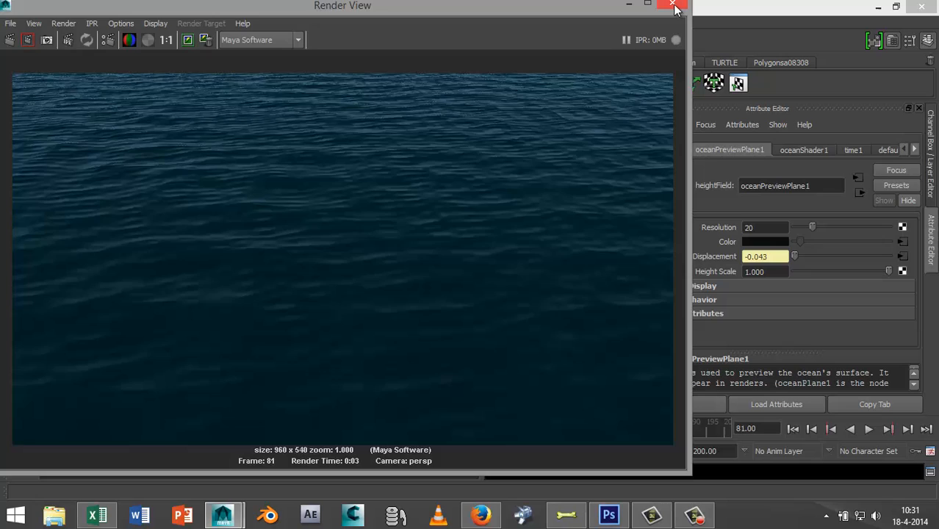
Step: Close the Render View and dolly the camera back over the ocean
{"action": "left_click", "coordinate": [673, 6]}
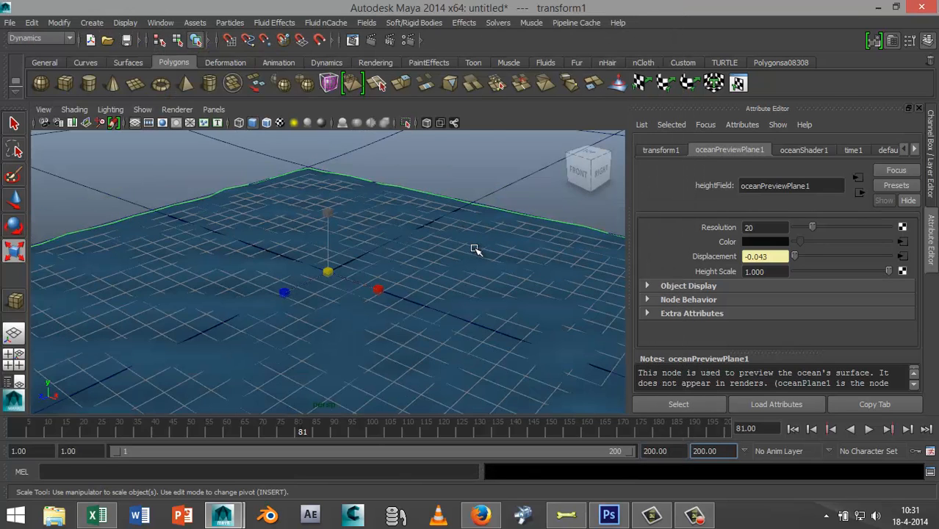
{"action": "left_click_drag", "start_coordinate": [476, 250], "coordinate": [456, 327]}
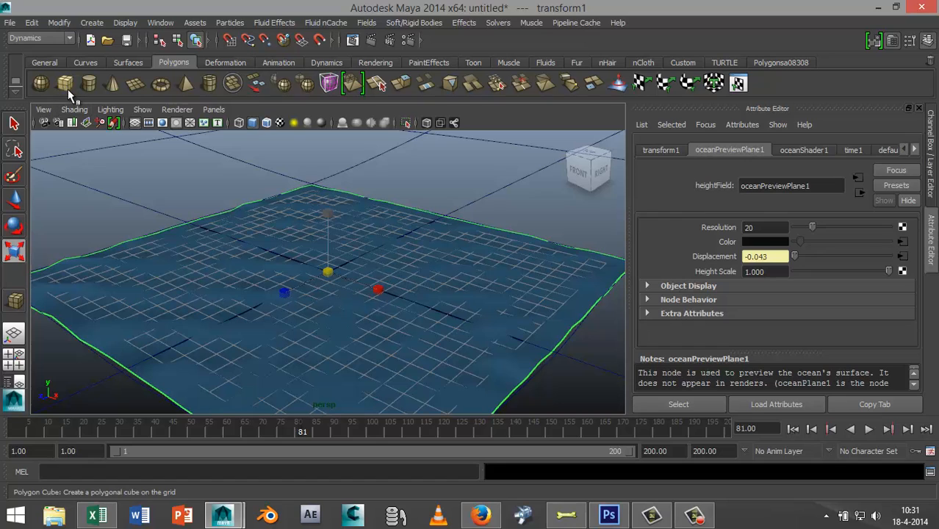
Step: Add a polygon cube onto the ocean plane and start playback
{"action": "left_click", "coordinate": [41, 83]}
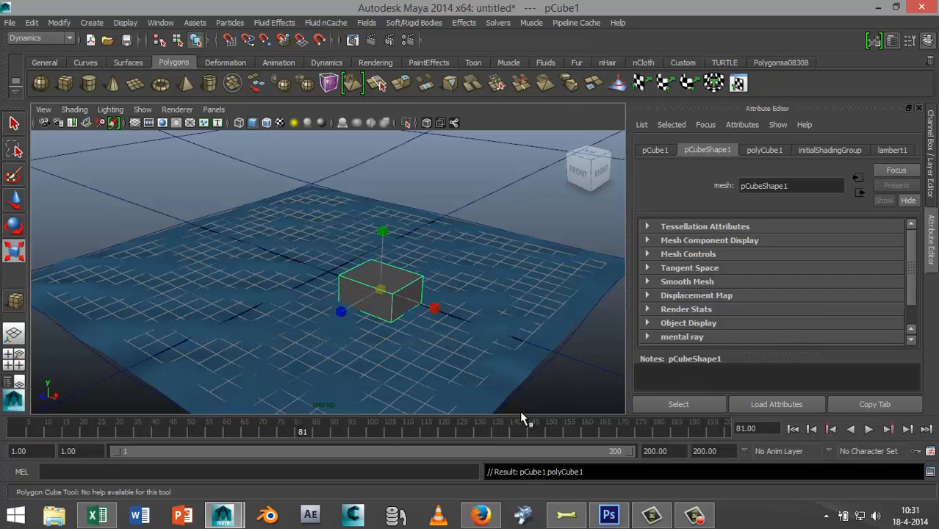
{"action": "left_click", "coordinate": [868, 429]}
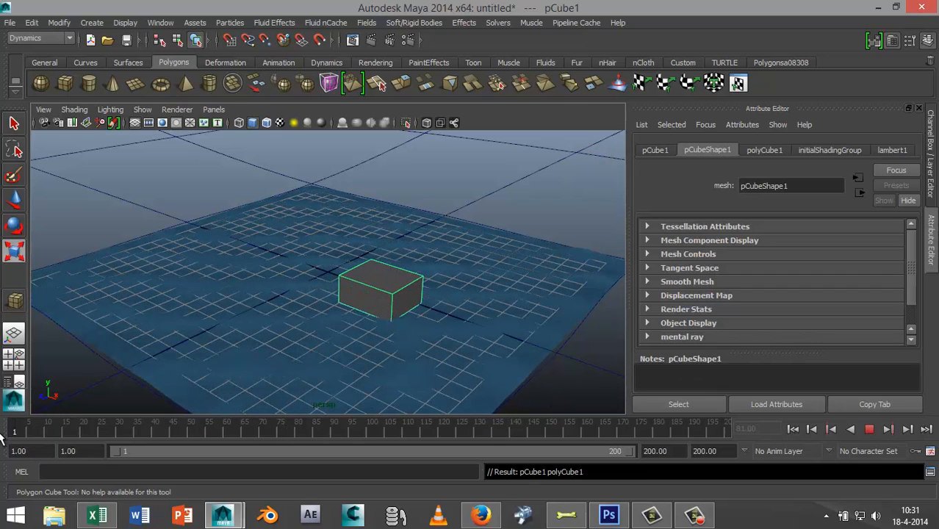
{"action": "left_click", "coordinate": [887, 429]}
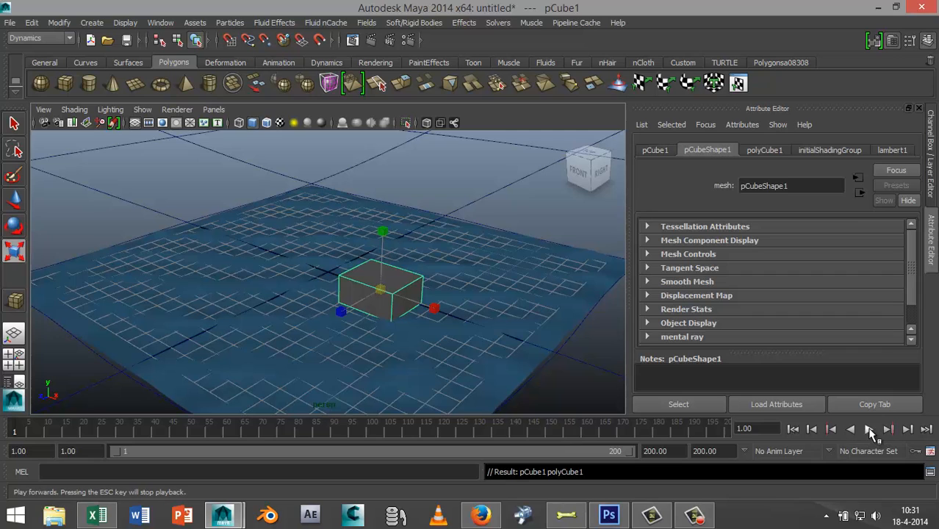
Step: Stop the animation and rewind the timeline to frame 1
{"action": "left_click", "coordinate": [889, 429]}
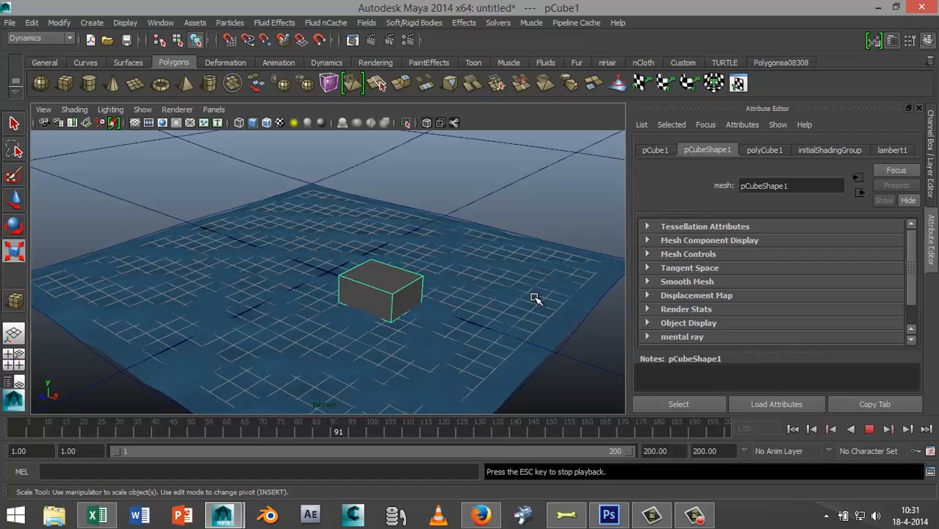
{"action": "left_click", "coordinate": [869, 429]}
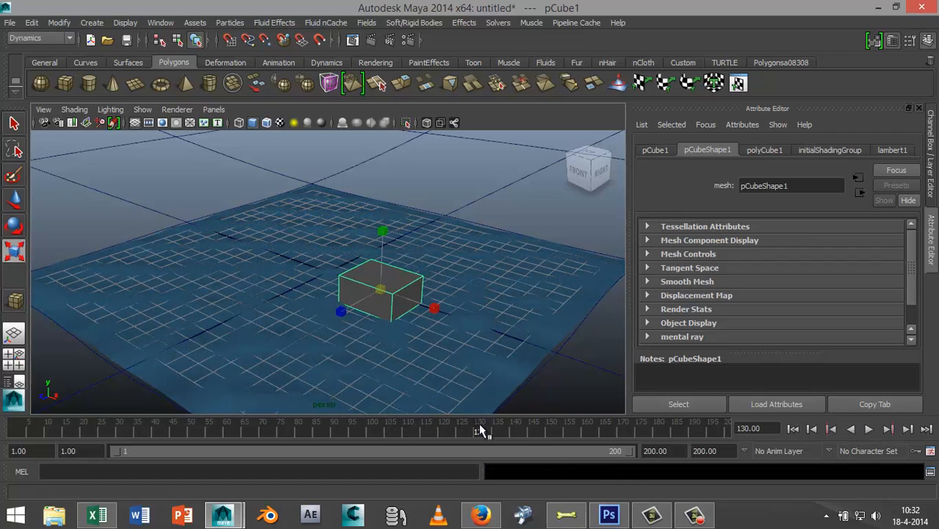
{"action": "left_click", "coordinate": [793, 430]}
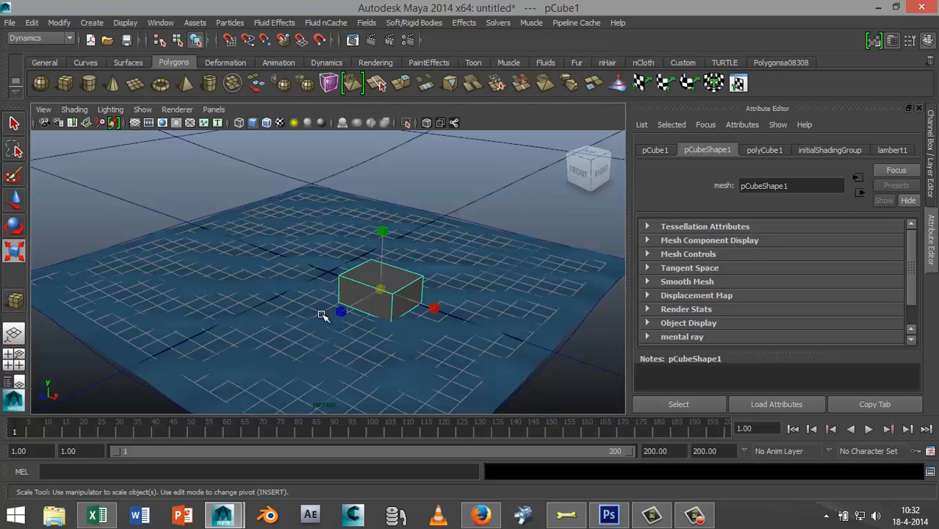
{"action": "mouse_move", "coordinate": [465, 362]}
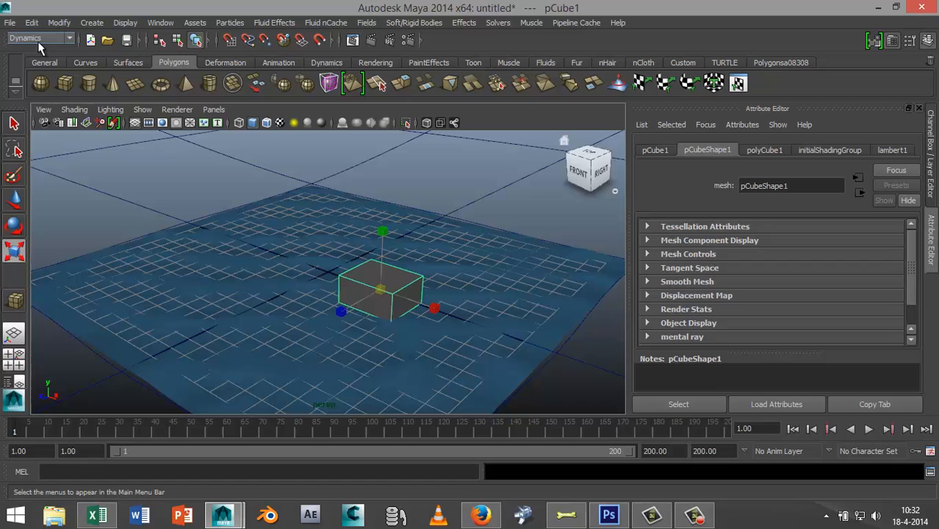
Step: Apply Fluid Effects > Ocean > Float Selected Objects to the cube
{"action": "left_click", "coordinate": [274, 22]}
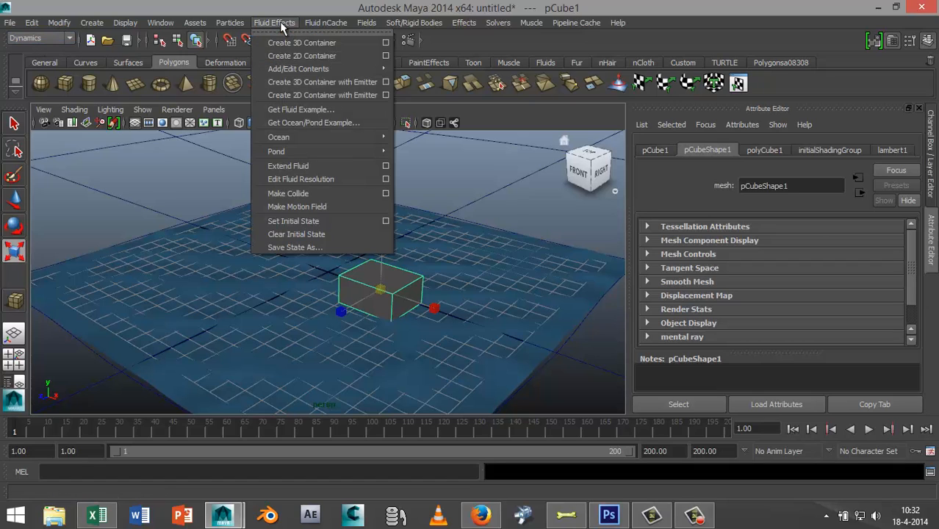
{"action": "mouse_move", "coordinate": [279, 137]}
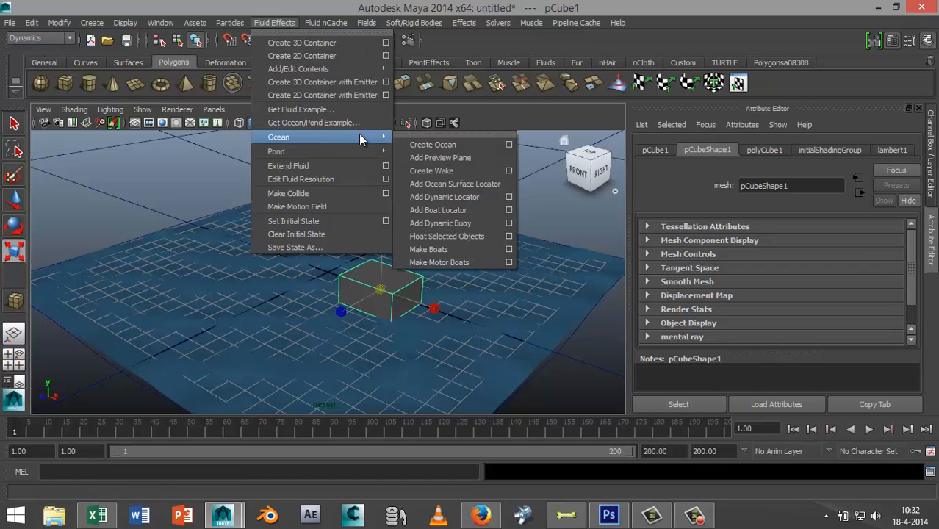
{"action": "mouse_move", "coordinate": [440, 222]}
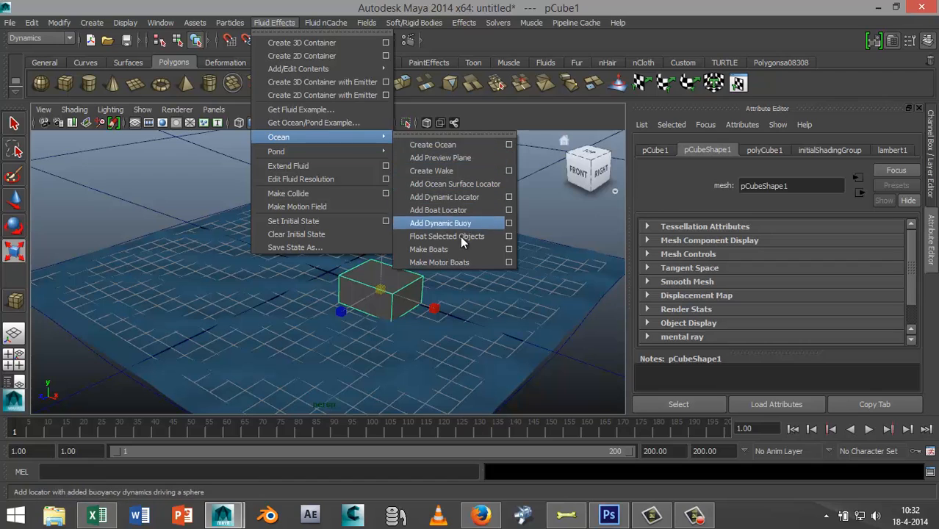
{"action": "left_click", "coordinate": [440, 223]}
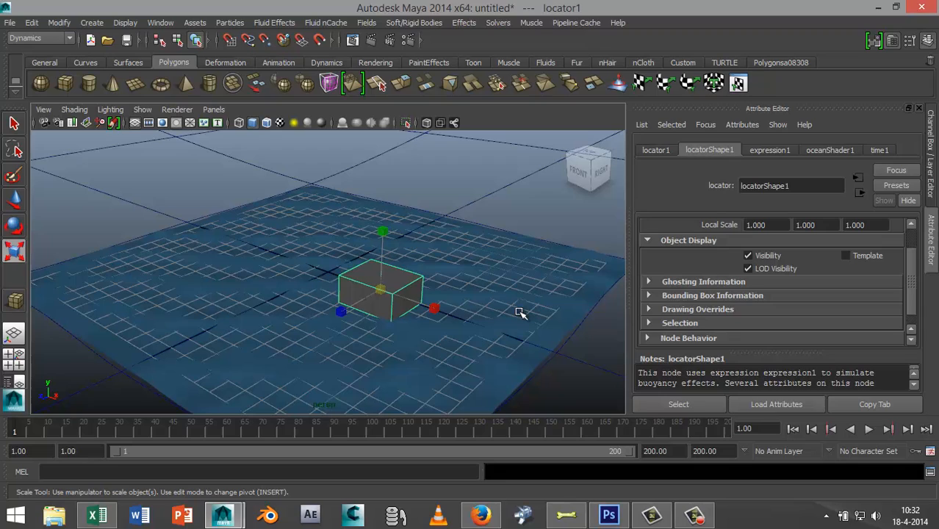
{"action": "mouse_move", "coordinate": [478, 282]}
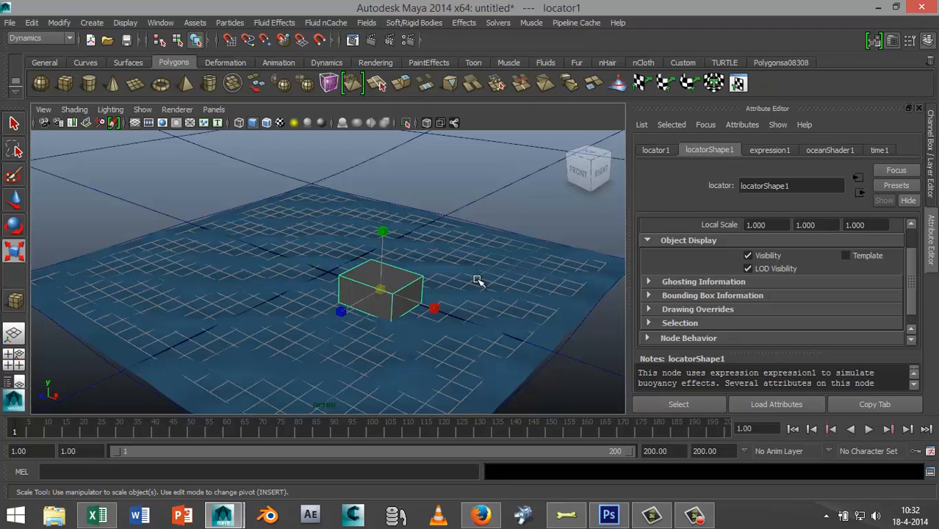
{"action": "mouse_move", "coordinate": [500, 336]}
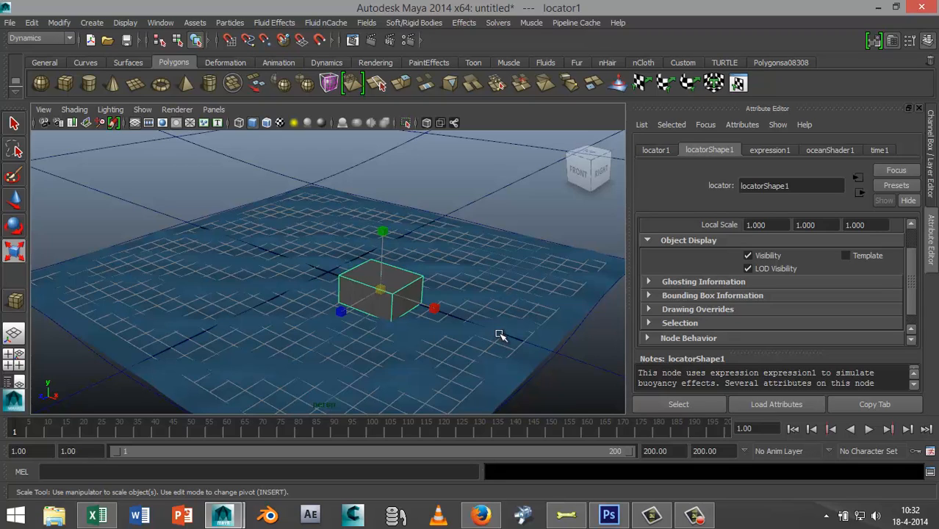
{"action": "mouse_move", "coordinate": [528, 343]}
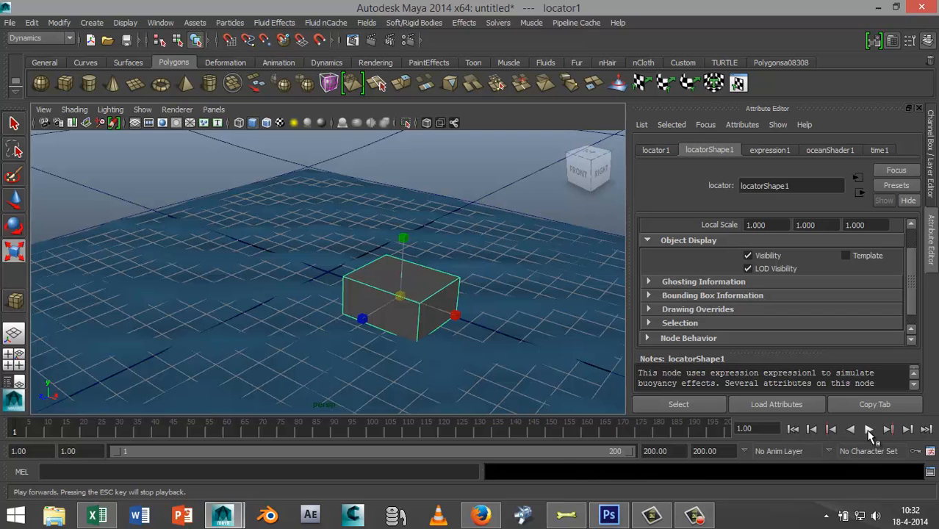
Step: Play the animation to watch the cube ride the waves, then stop
{"action": "left_click", "coordinate": [888, 429]}
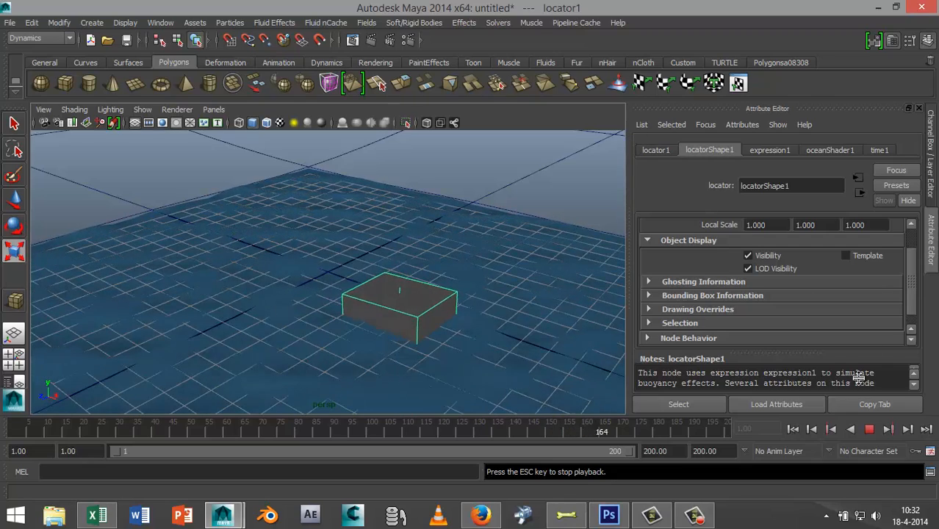
{"action": "left_click", "coordinate": [869, 428]}
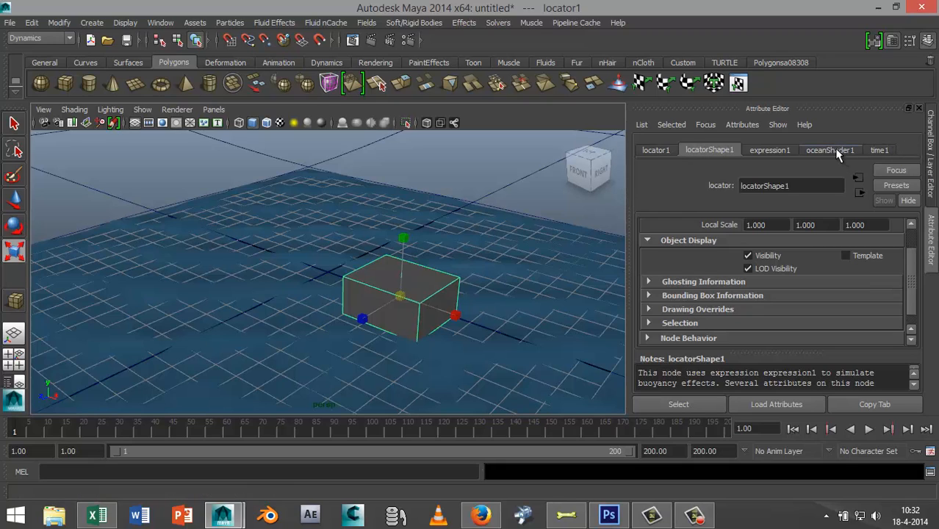
Step: Open the oceanShader1 tab and scroll through its wave, foam and material attributes
{"action": "left_click", "coordinate": [829, 150]}
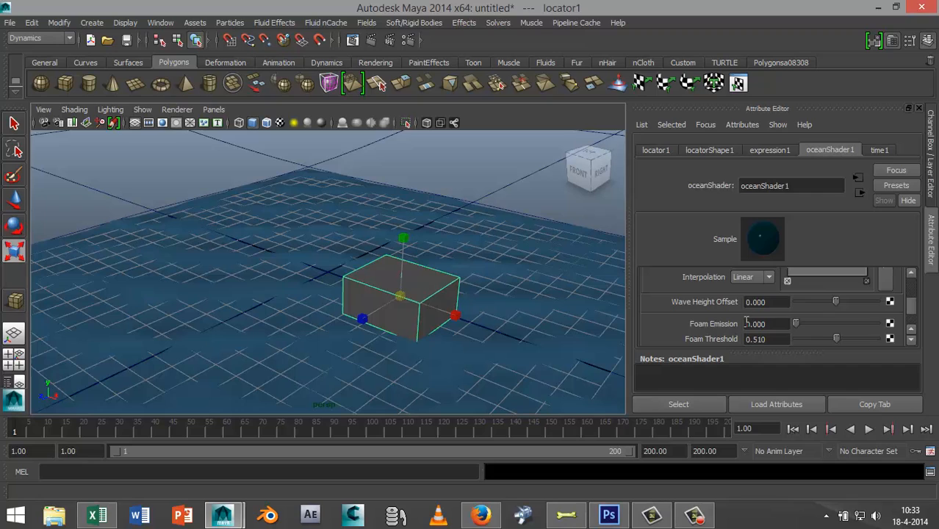
{"action": "scroll", "scroll_direction": "down", "scroll_amount": 3}
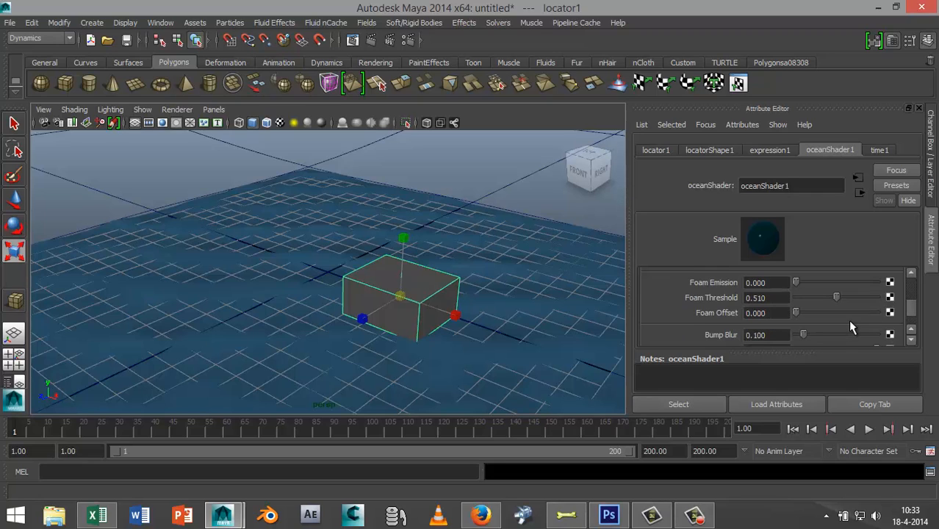
{"action": "scroll", "scroll_direction": "down", "scroll_amount": 3}
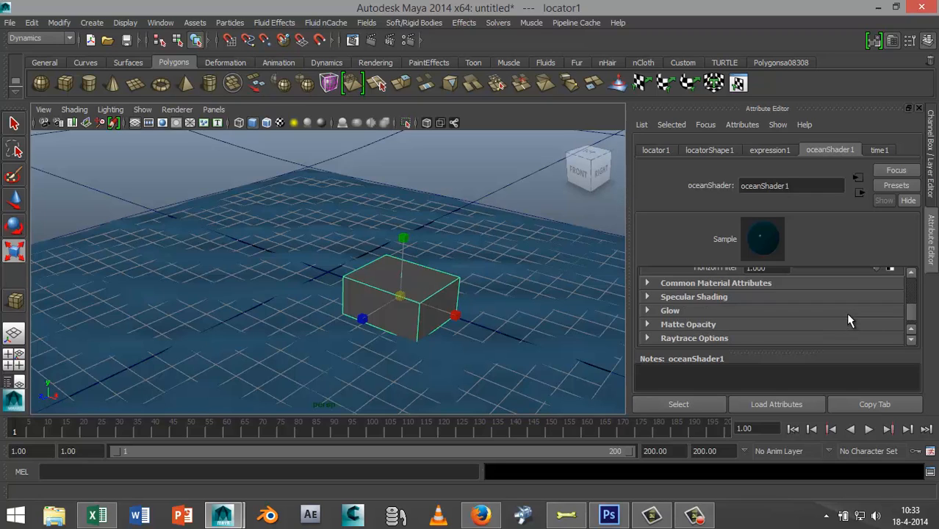
{"action": "scroll", "scroll_direction": "down", "scroll_amount": 3}
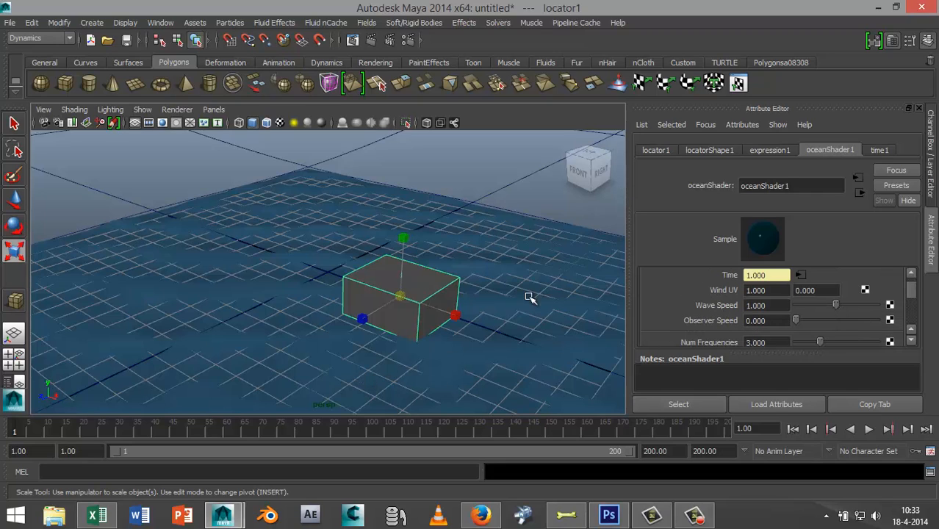
{"action": "mouse_move", "coordinate": [556, 347]}
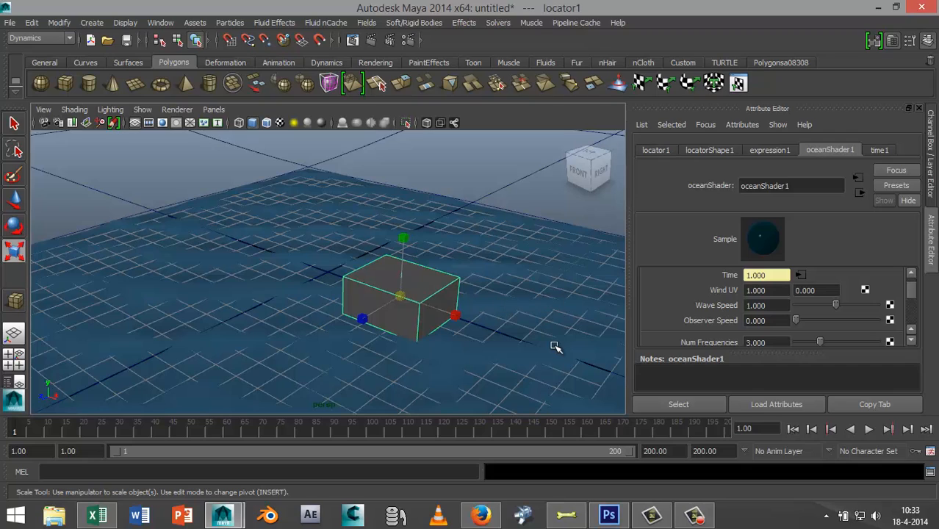
{"action": "mouse_move", "coordinate": [558, 311]}
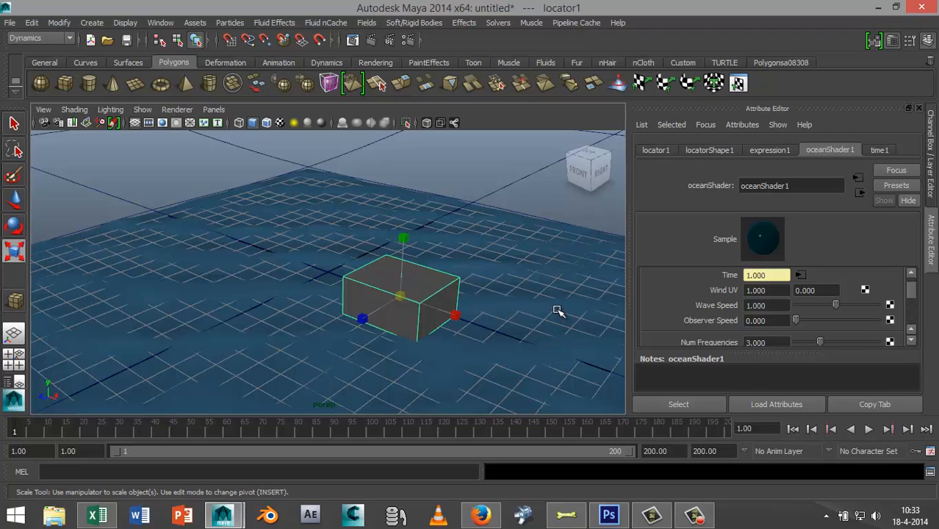
{"action": "mouse_move", "coordinate": [551, 307]}
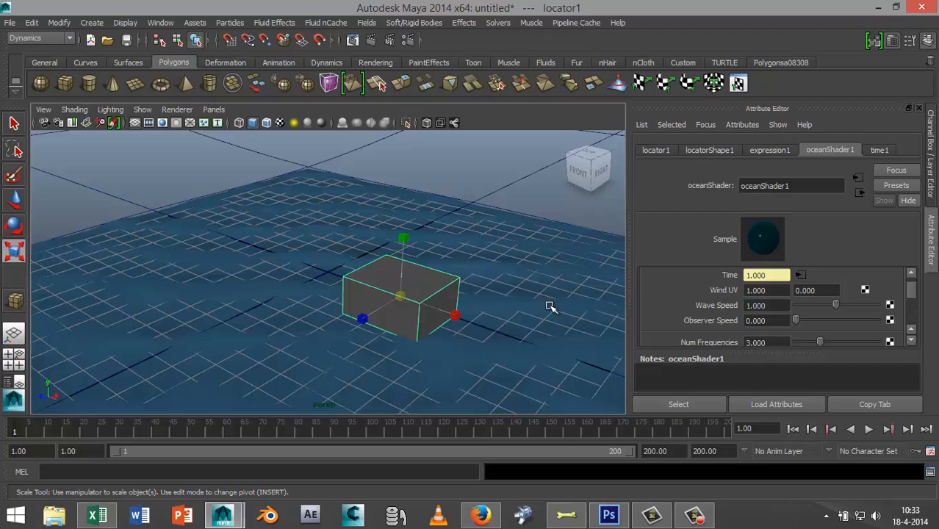